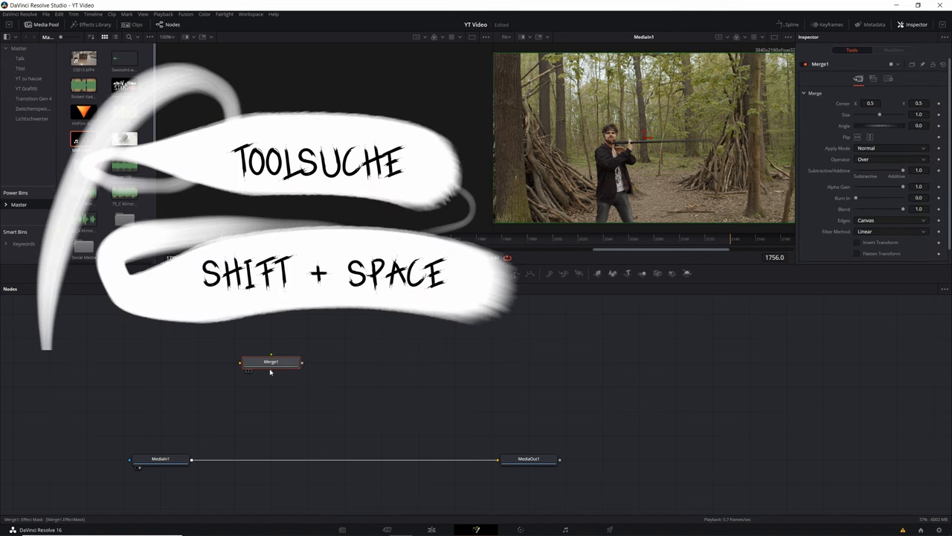
Wire Merge1 between MediaIn1 and MediaOut1 and connect Background1 as its foreground.
drag(271, 361, 306, 458)
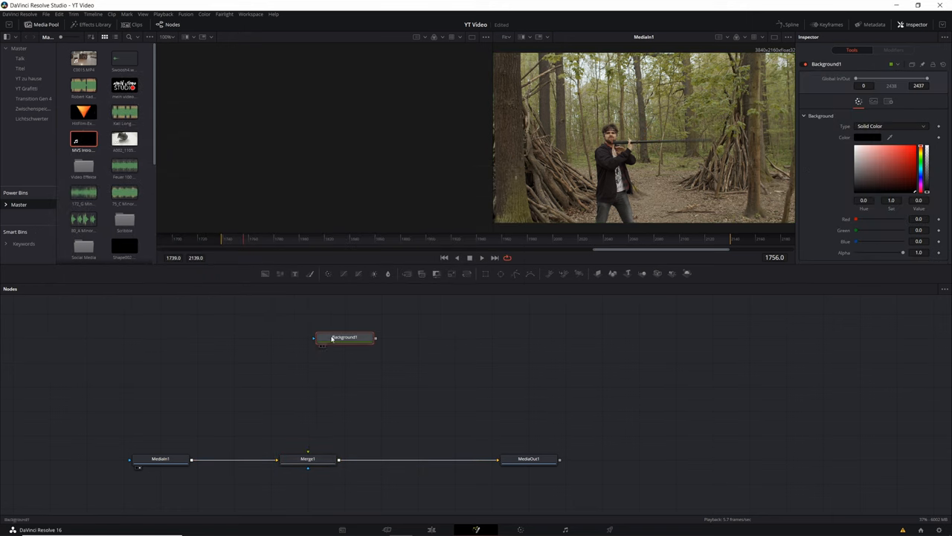
drag(344, 336, 306, 411)
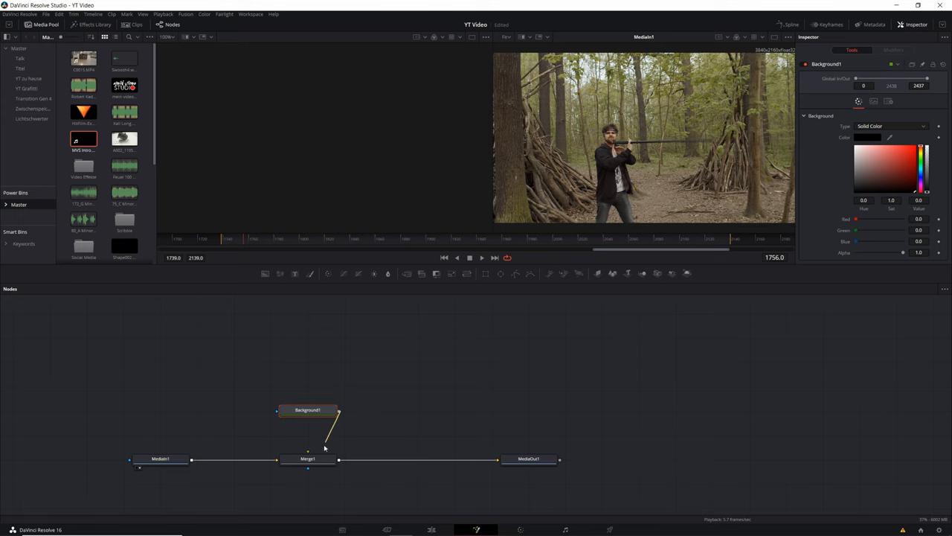
click(308, 458)
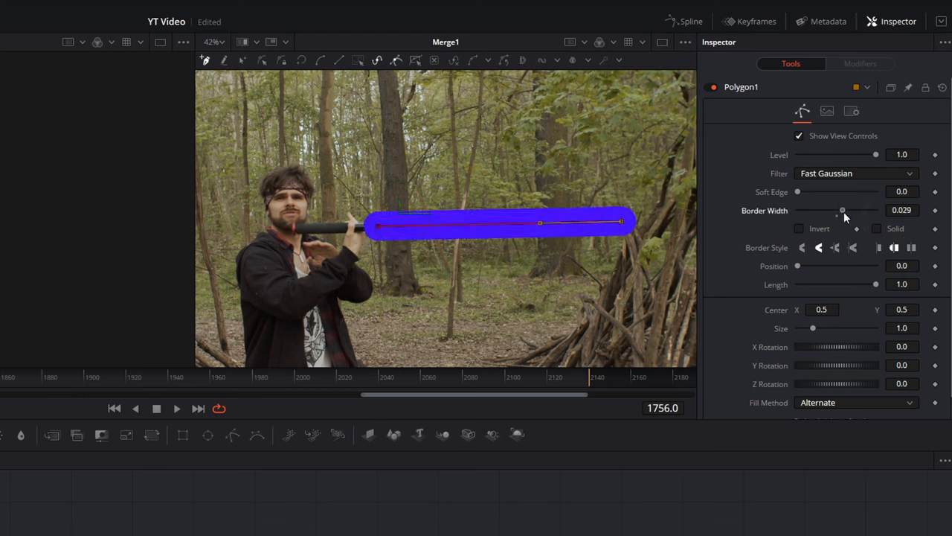
Narrow Polygon1's Border Width to about 0.006 and raise Soft Edge slightly for a thin blade.
drag(842, 211, 840, 211)
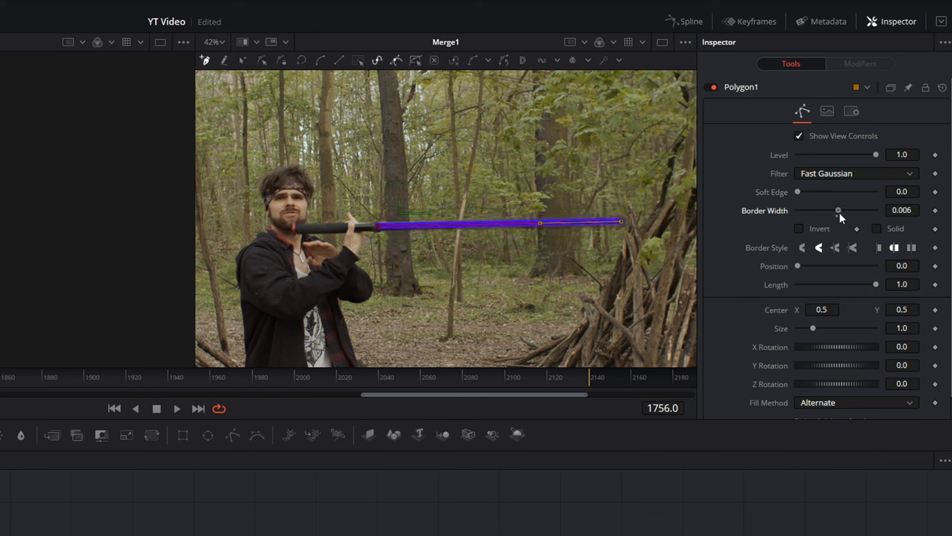
drag(797, 192, 802, 192)
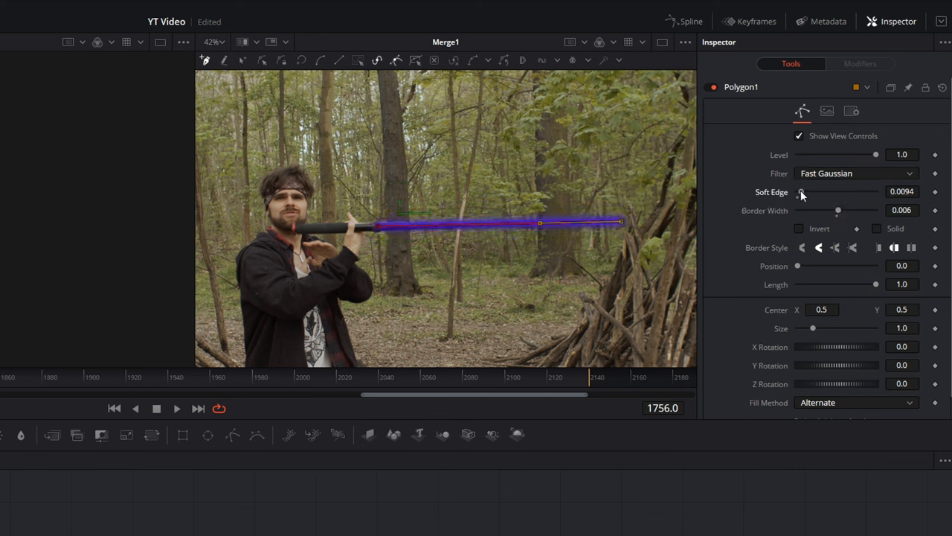
drag(837, 210, 842, 210)
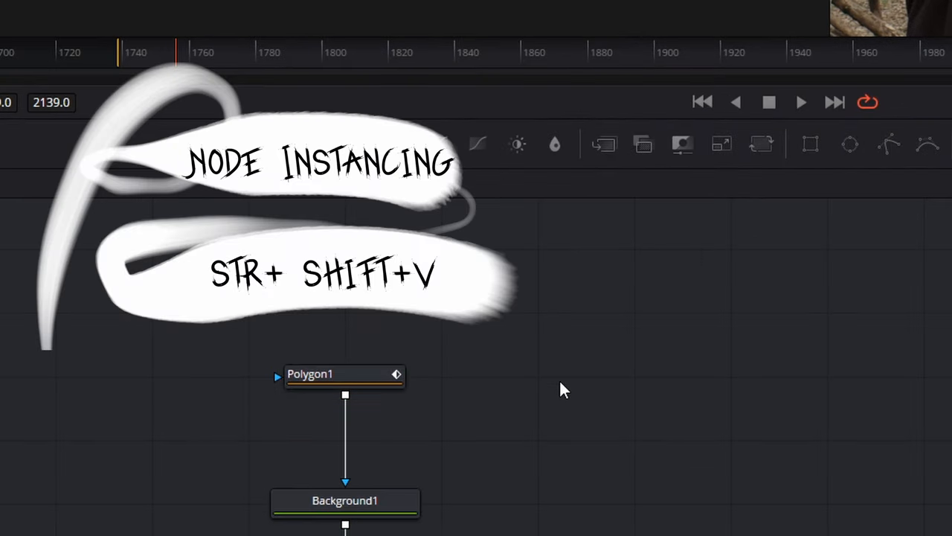
Paste Instance_Polygon1 and mask a new Background2 with it for the glow layer.
key(ctrl+shift+v)
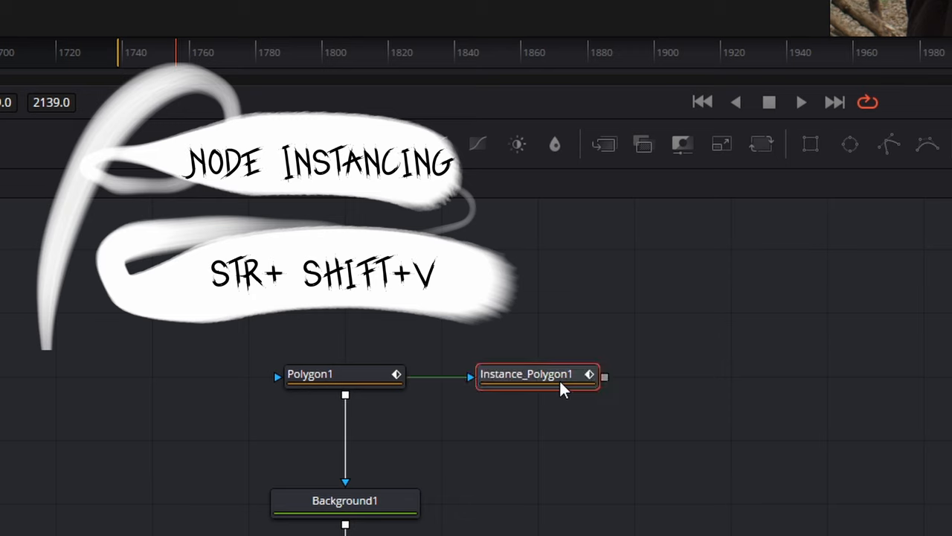
mouse_move(563, 386)
text(pol)
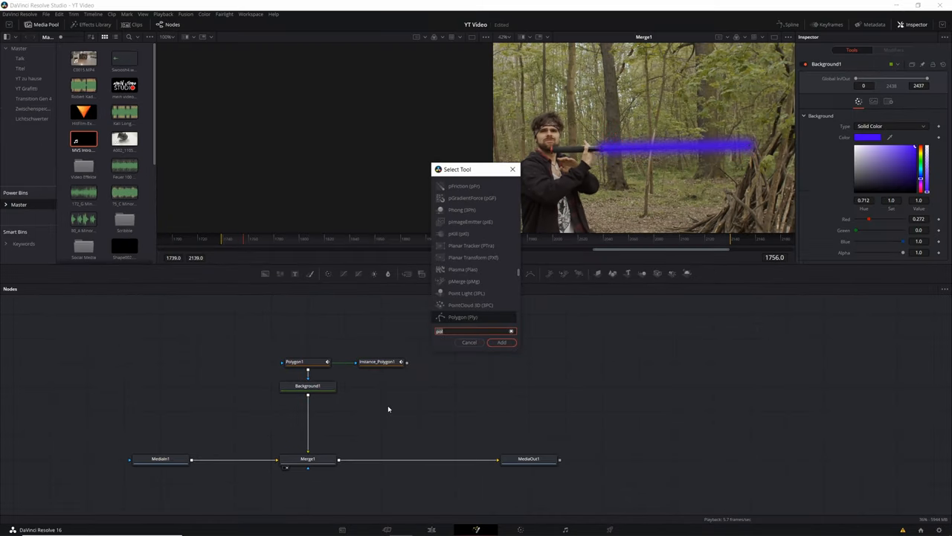
click(501, 342)
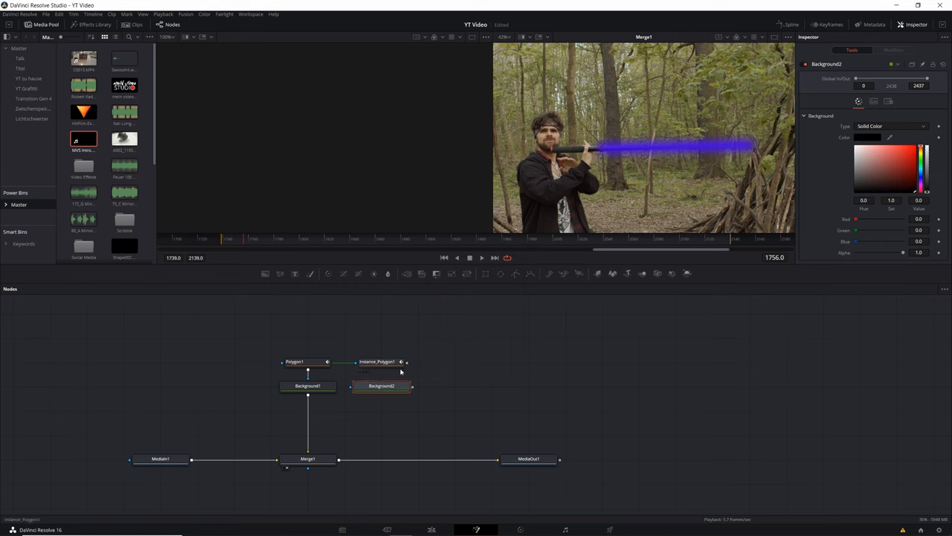
click(381, 385)
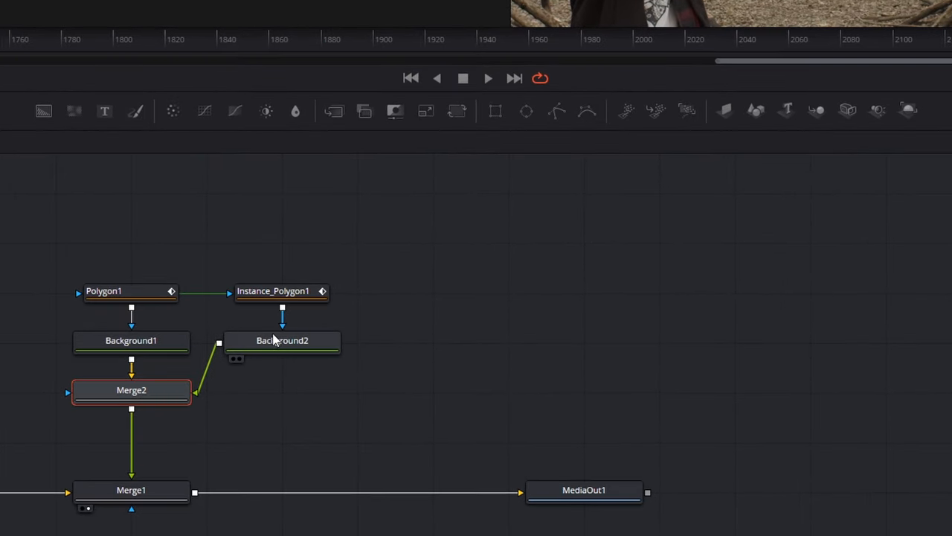
Deinstance Instance_Polygon1's Border Width and Soft Edge and widen them into a soft glow.
click(282, 339)
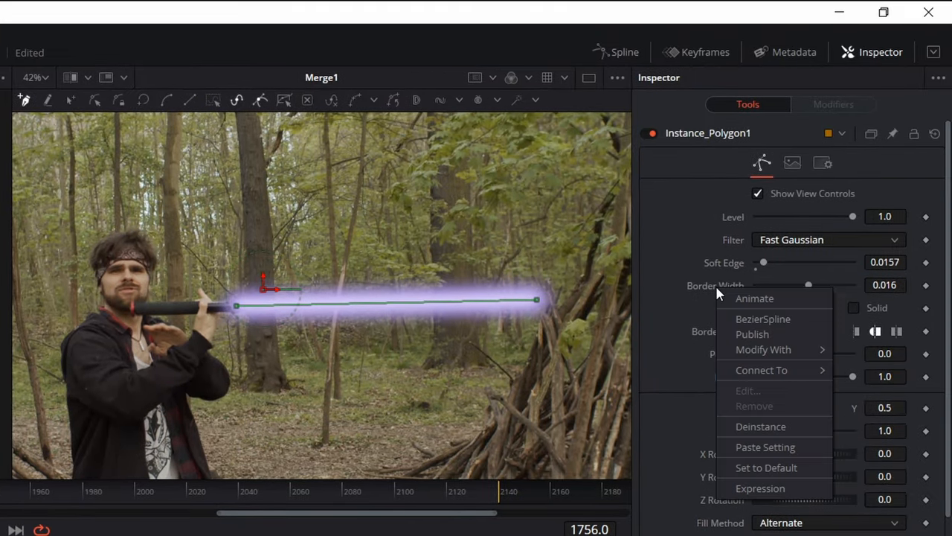
mouse_move(747, 435)
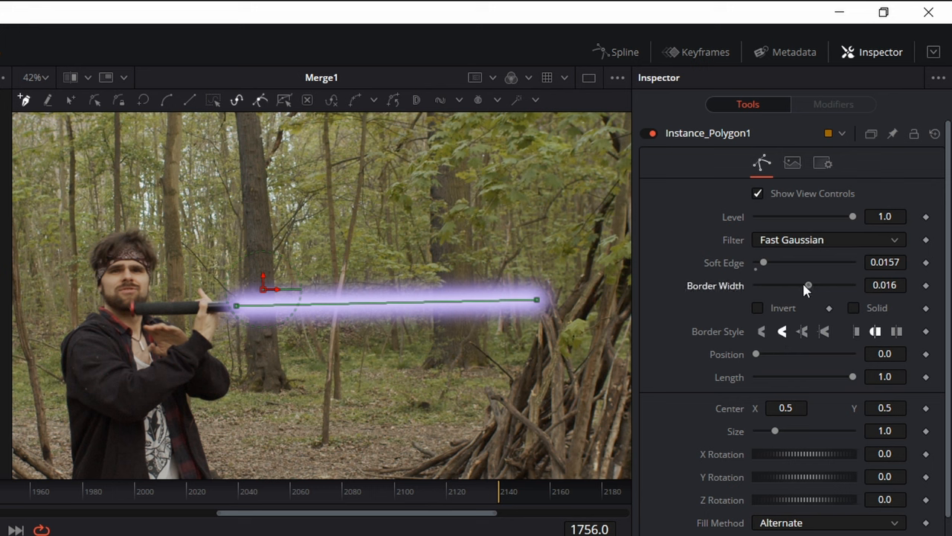
drag(808, 286, 805, 286)
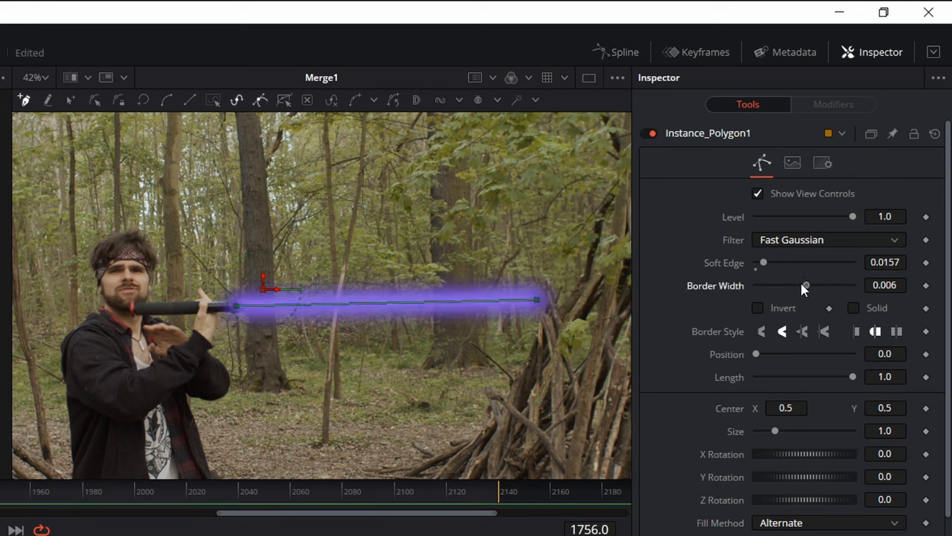
right_click(803, 286)
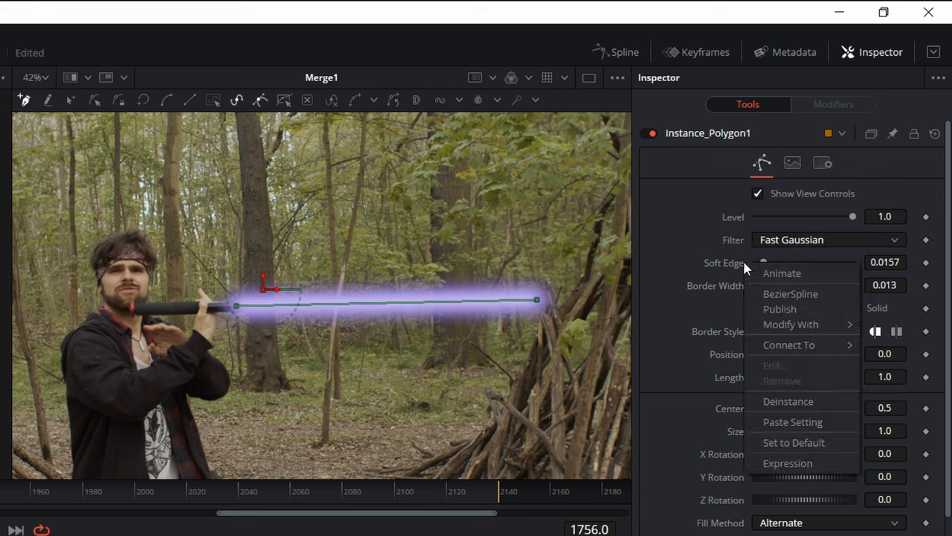
mouse_move(792, 325)
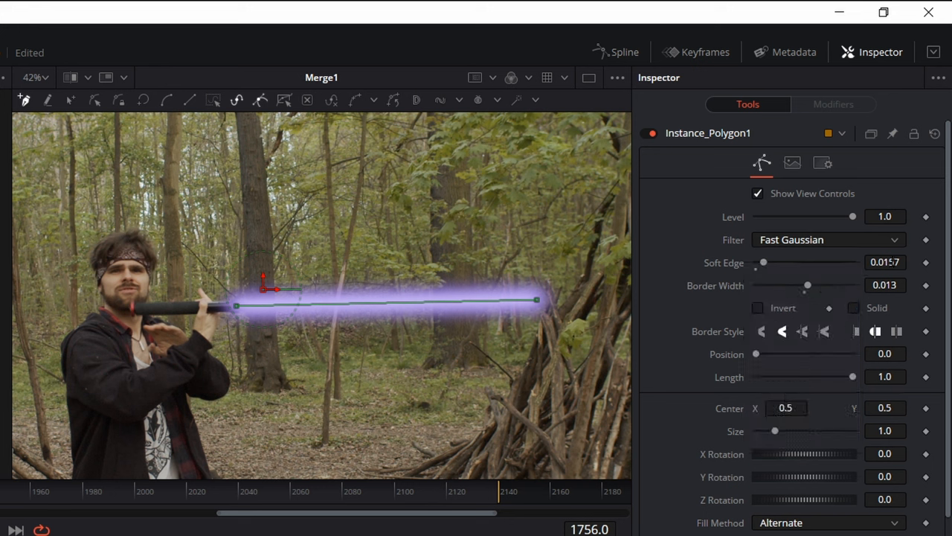
drag(764, 262, 760, 262)
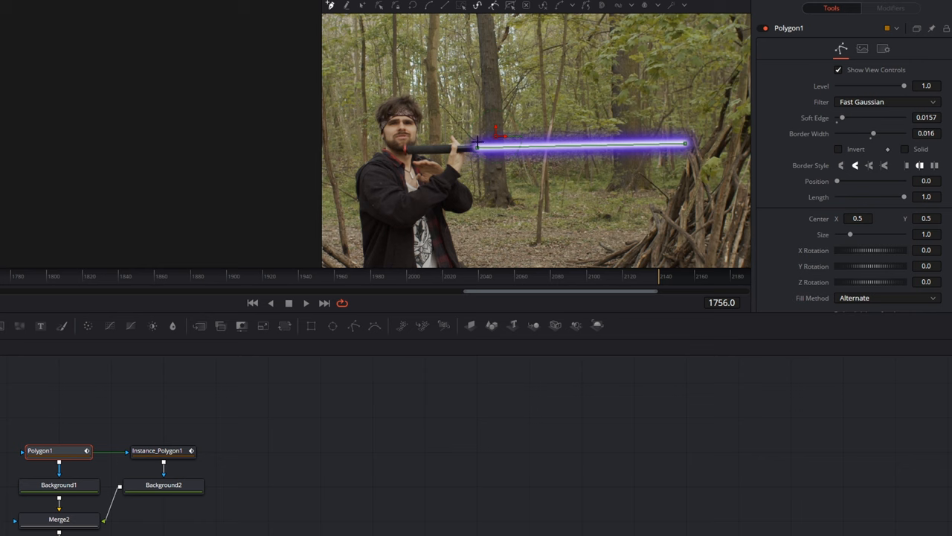
drag(476, 141, 504, 178)
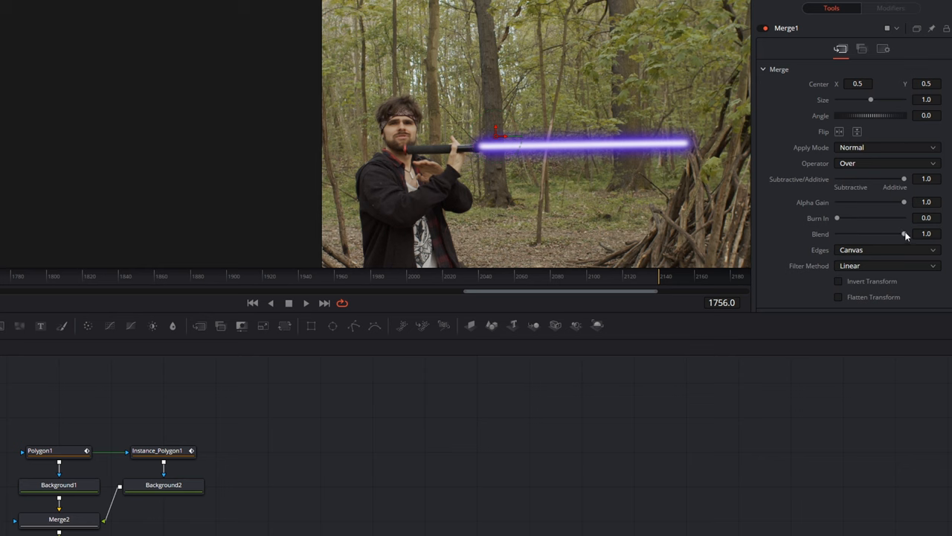
Drop Merge1's Blend to 0.0 to hide the saber, then select Polygon1 for editing.
drag(904, 233, 836, 233)
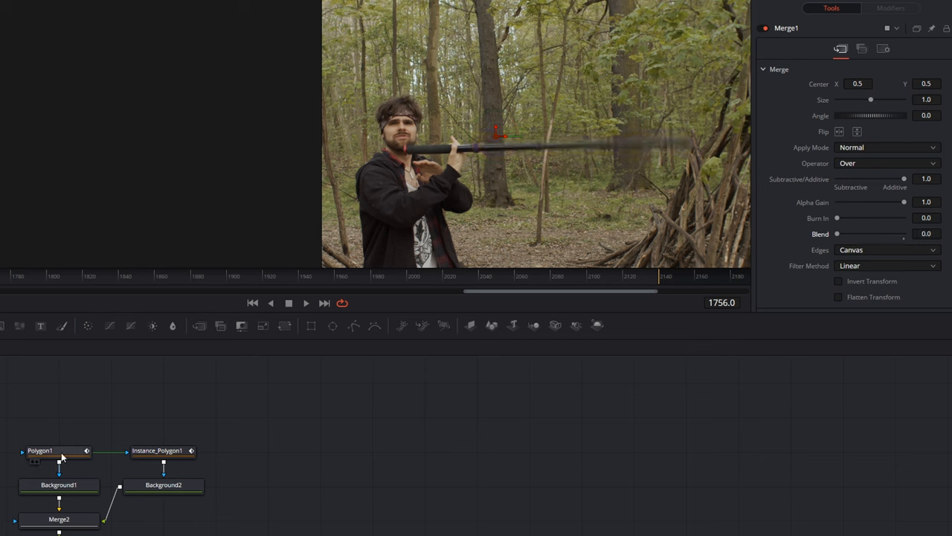
click(38, 449)
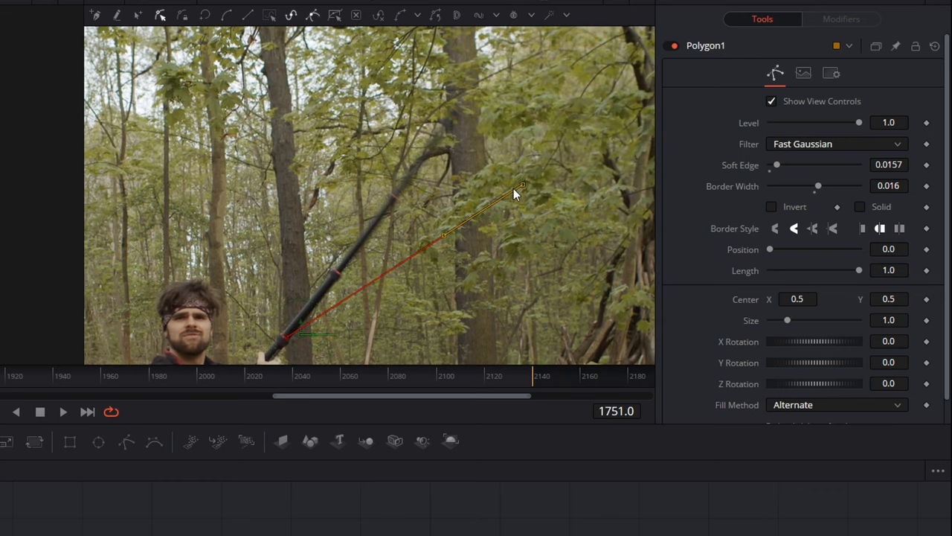
Drag Polygon1's tip and base points onto the stick's ends on an earlier frame.
drag(523, 185, 455, 113)
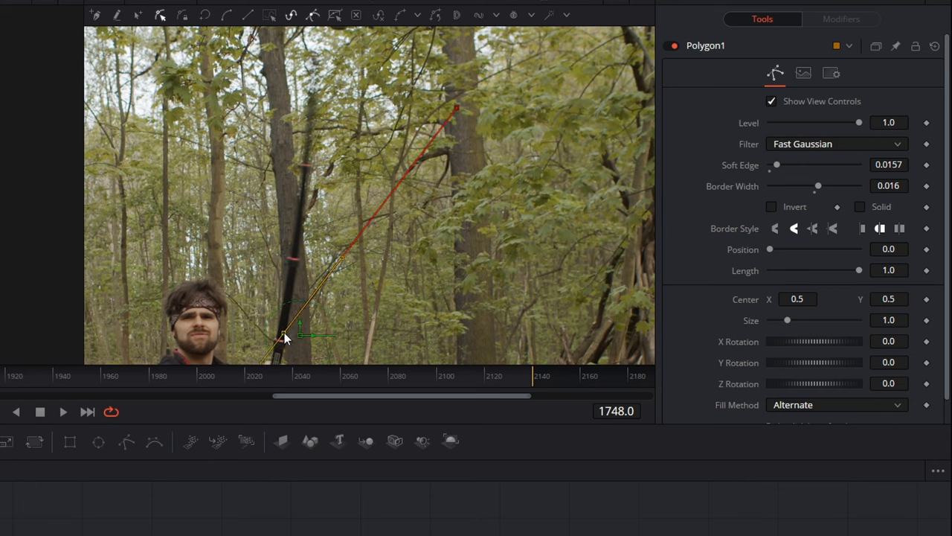
drag(458, 107, 414, 116)
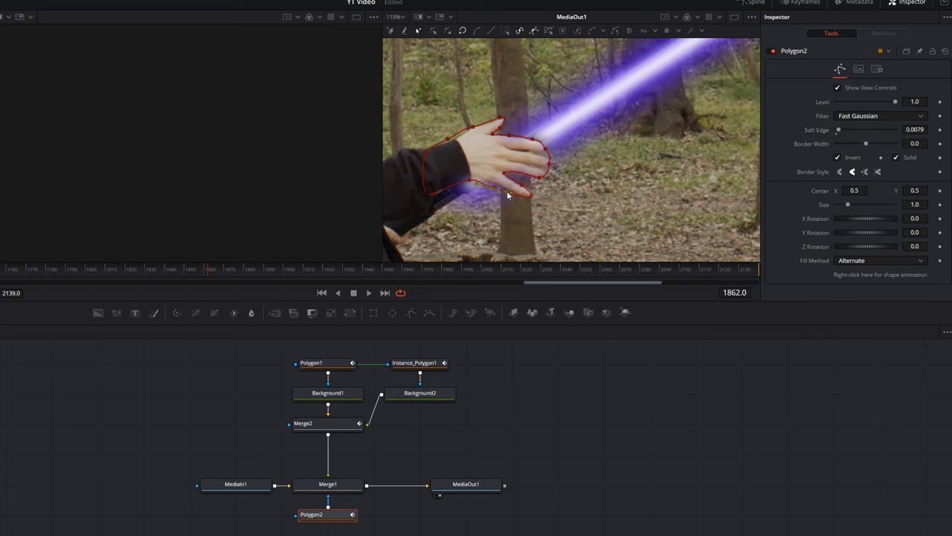
mouse_move(518, 195)
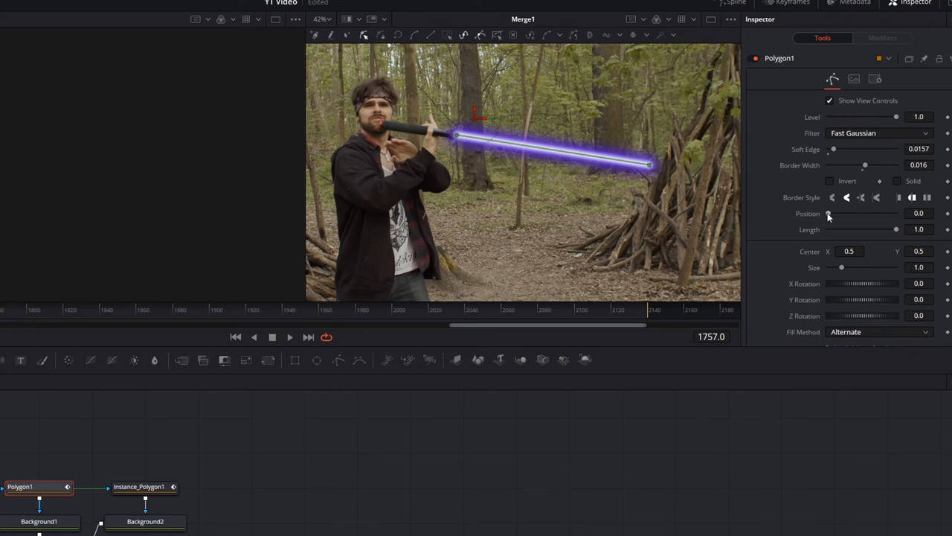
Test Polygon1's Position, keyframe Length at 0, then restore Length to 1.0 for full extension.
drag(827, 214, 889, 214)
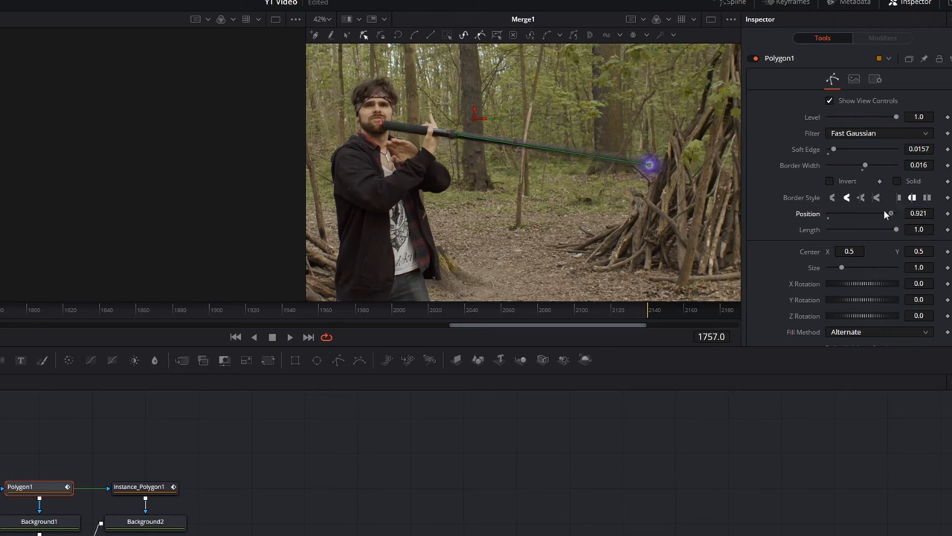
drag(889, 214, 827, 214)
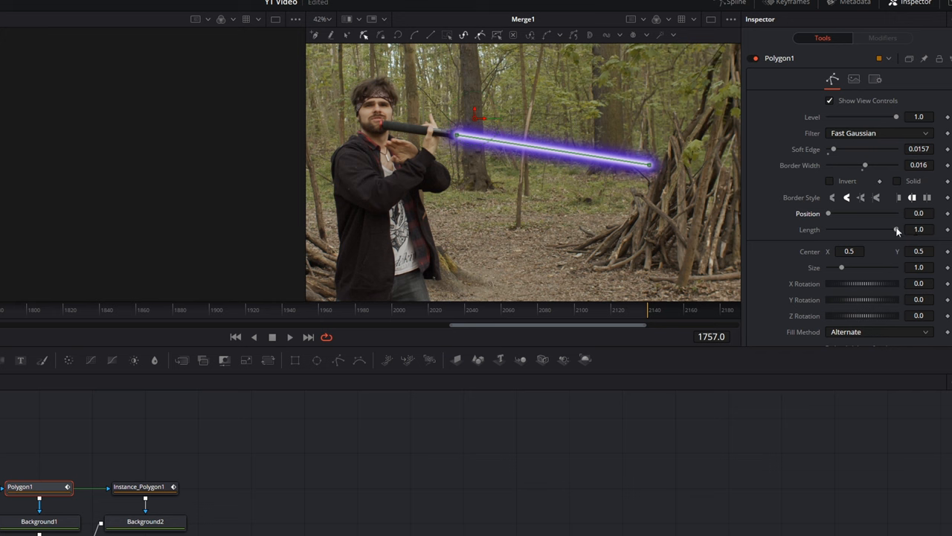
drag(896, 229, 827, 229)
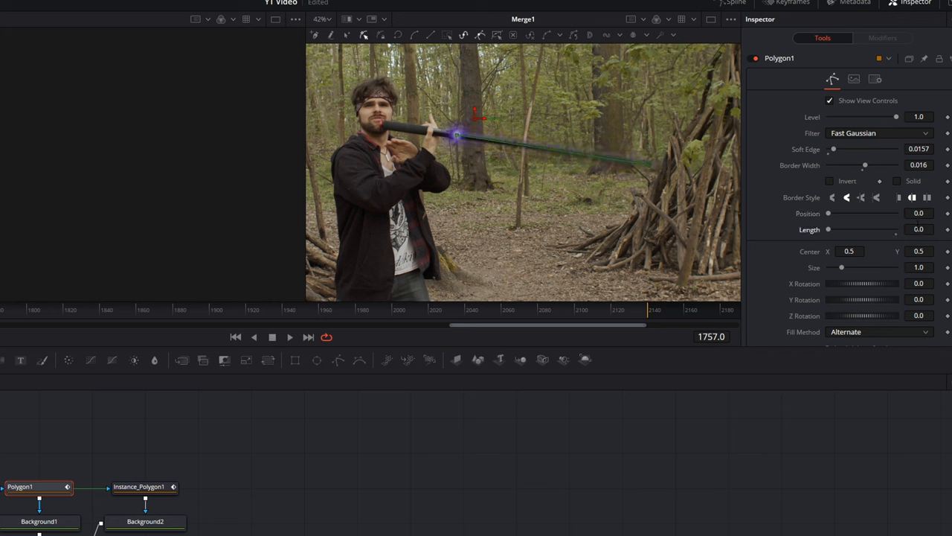
click(920, 229)
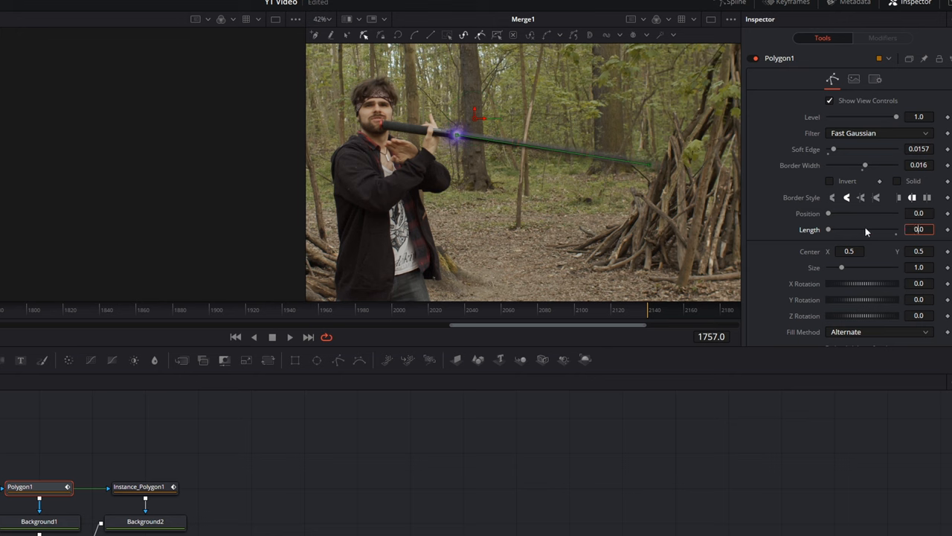
drag(827, 229, 854, 229)
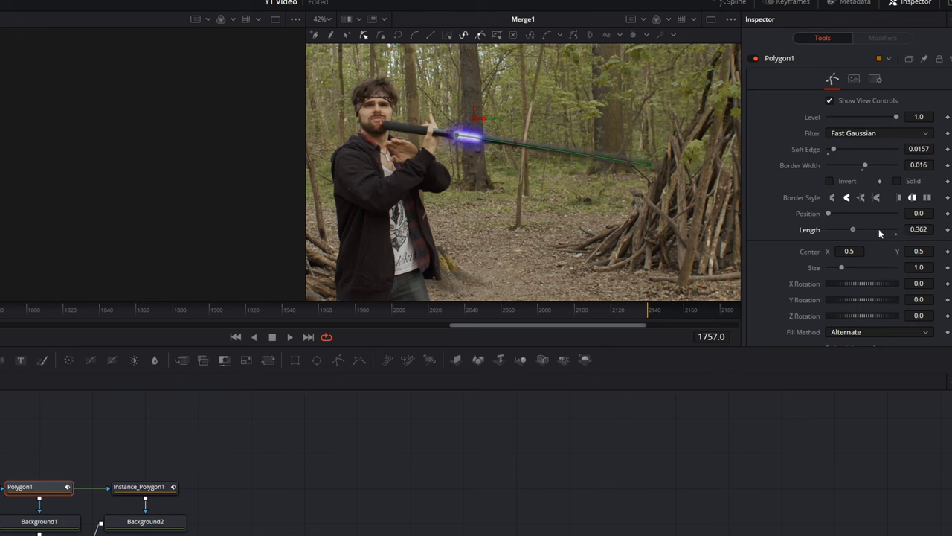
drag(854, 229, 828, 229)
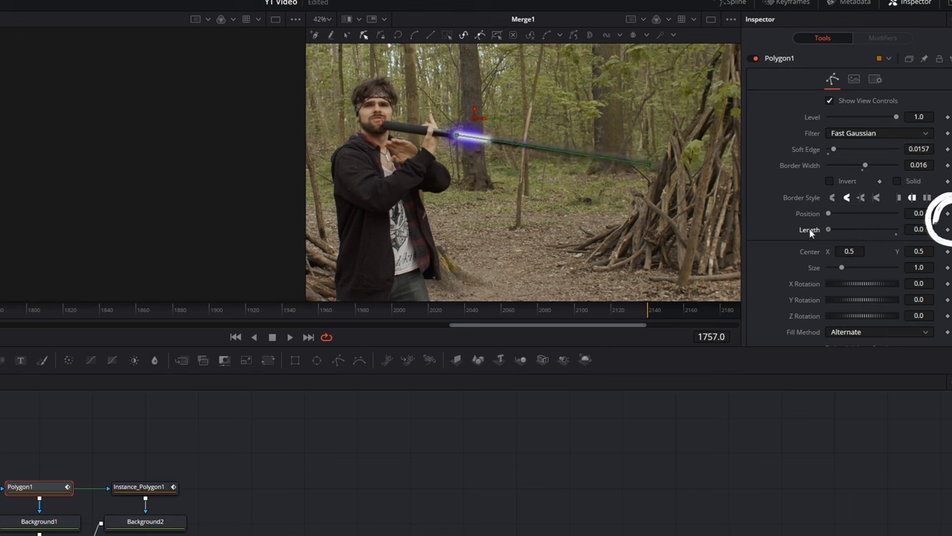
drag(827, 229, 896, 230)
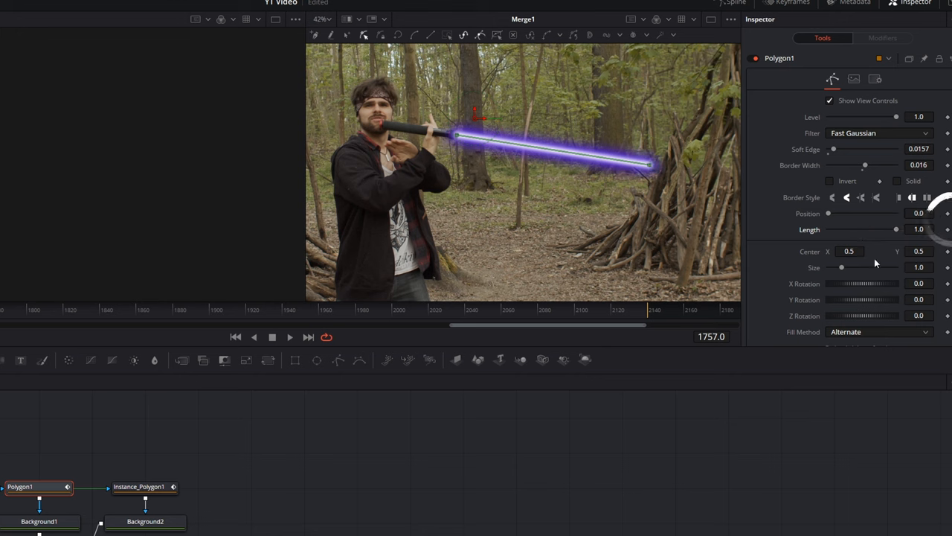
mouse_move(238, 453)
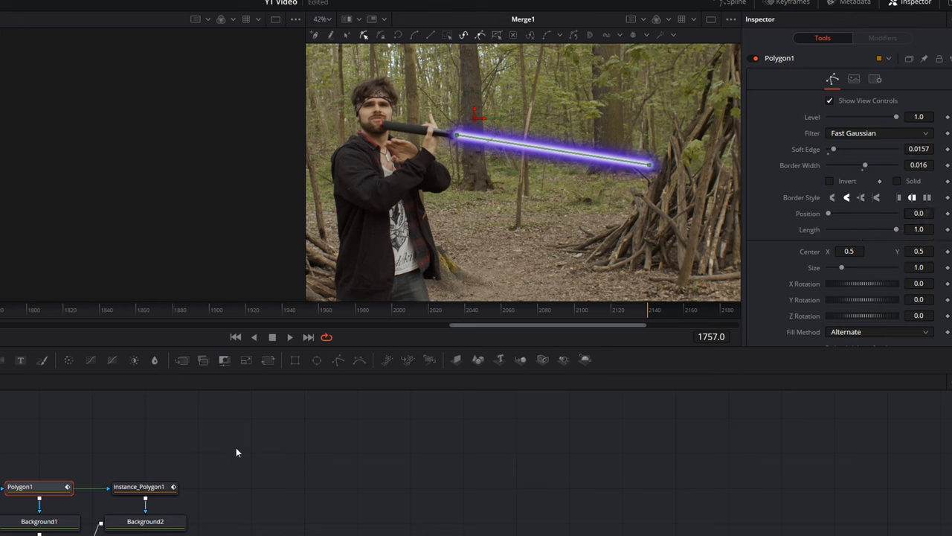